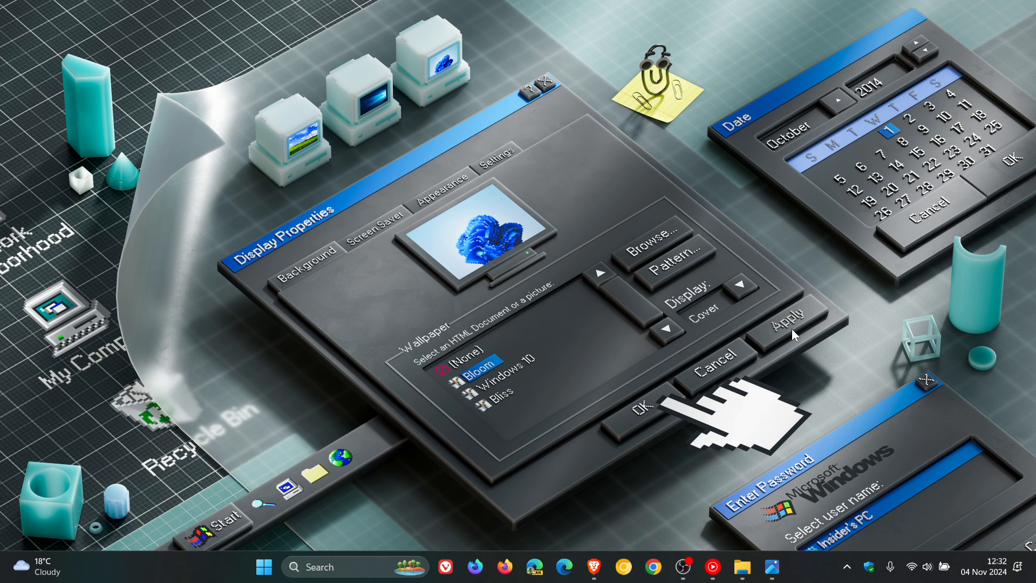
mouse_move(779, 452)
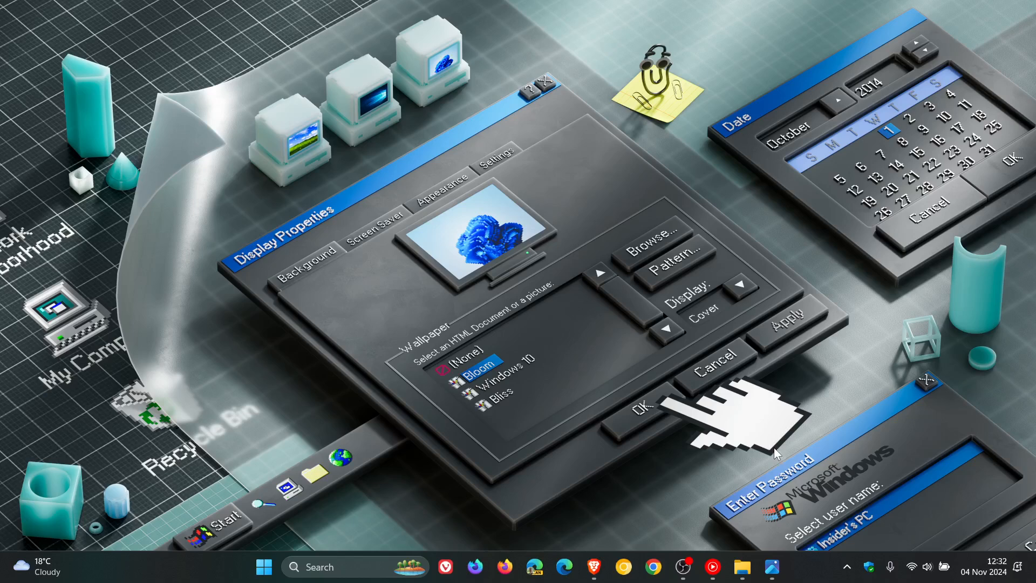
mouse_move(741, 567)
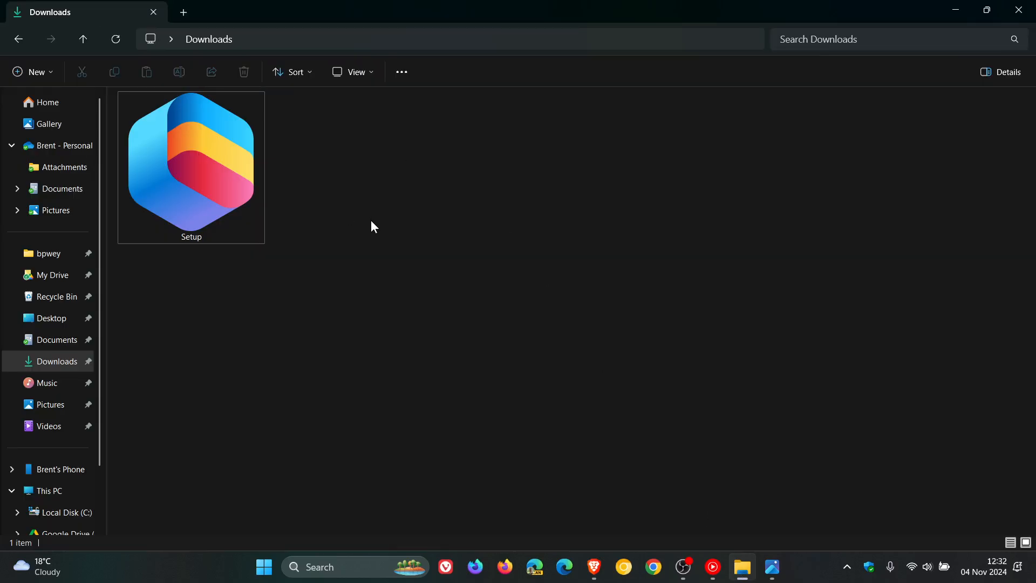
mouse_move(392, 179)
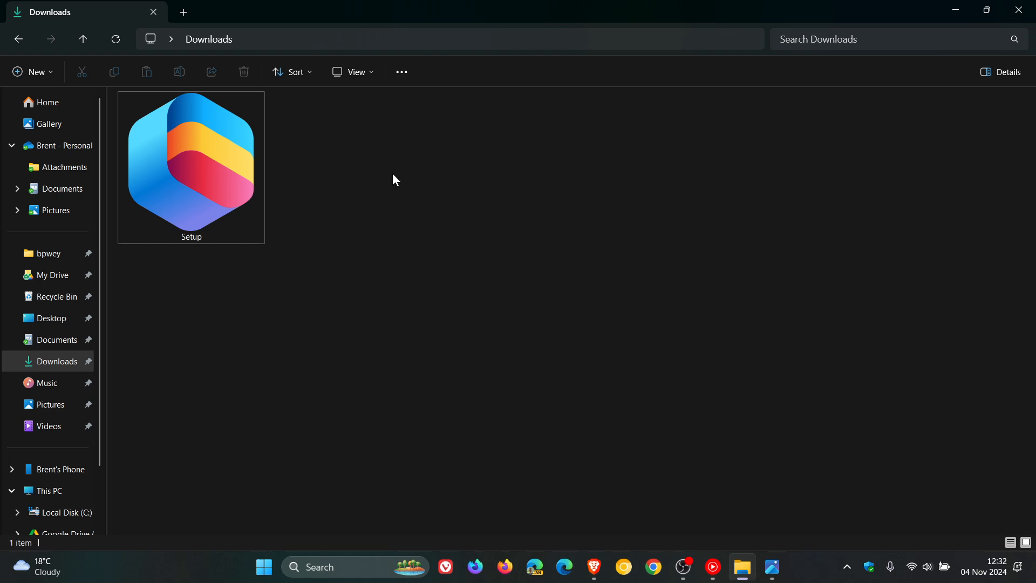
mouse_move(214, 167)
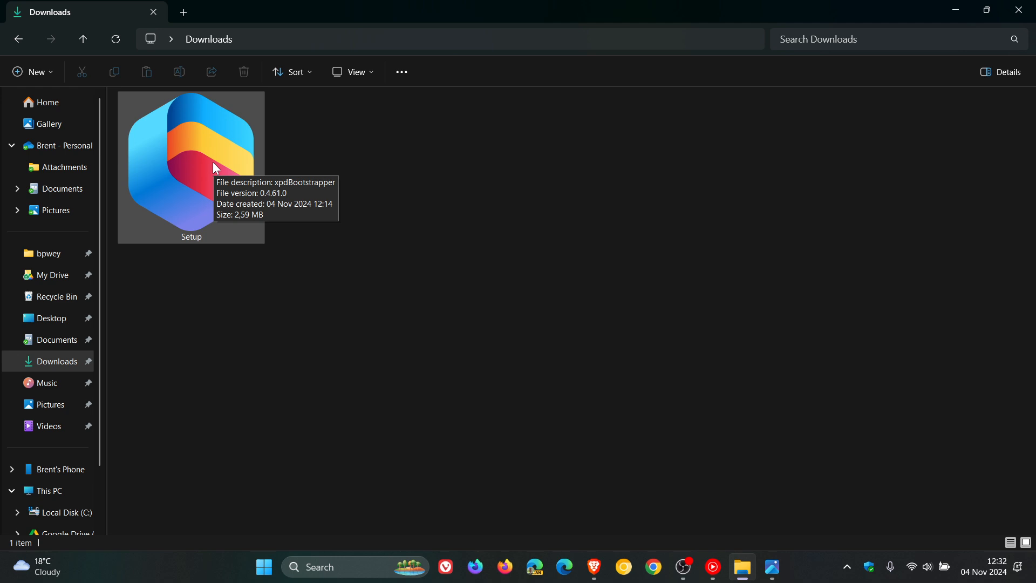
mouse_move(766, 262)
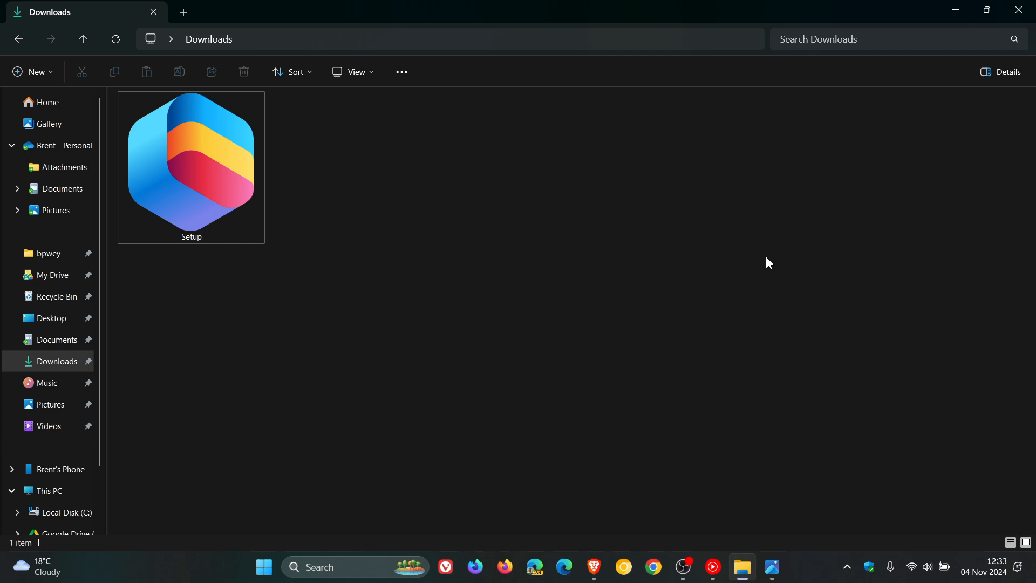
mouse_move(666, 337)
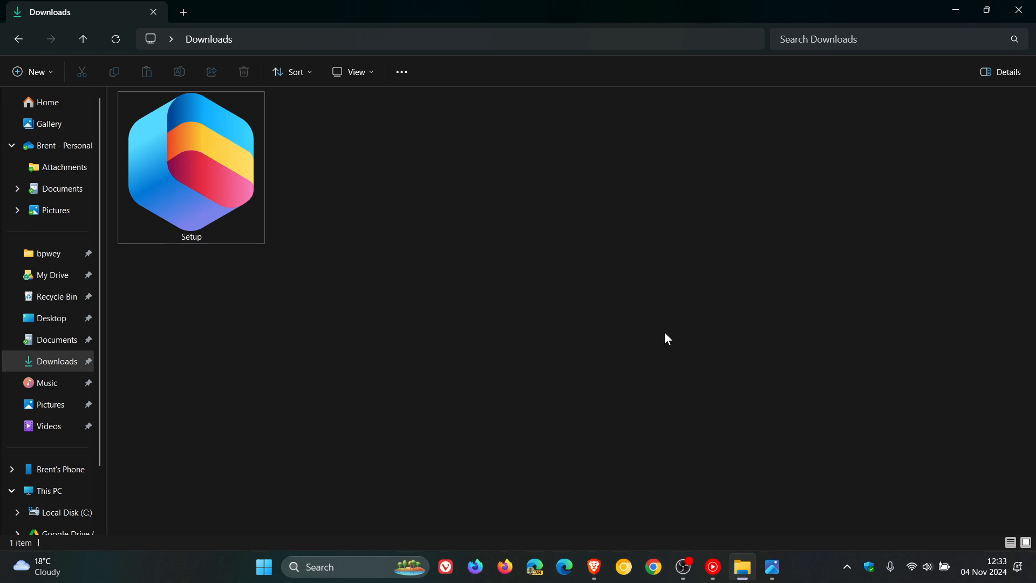
mouse_move(713, 243)
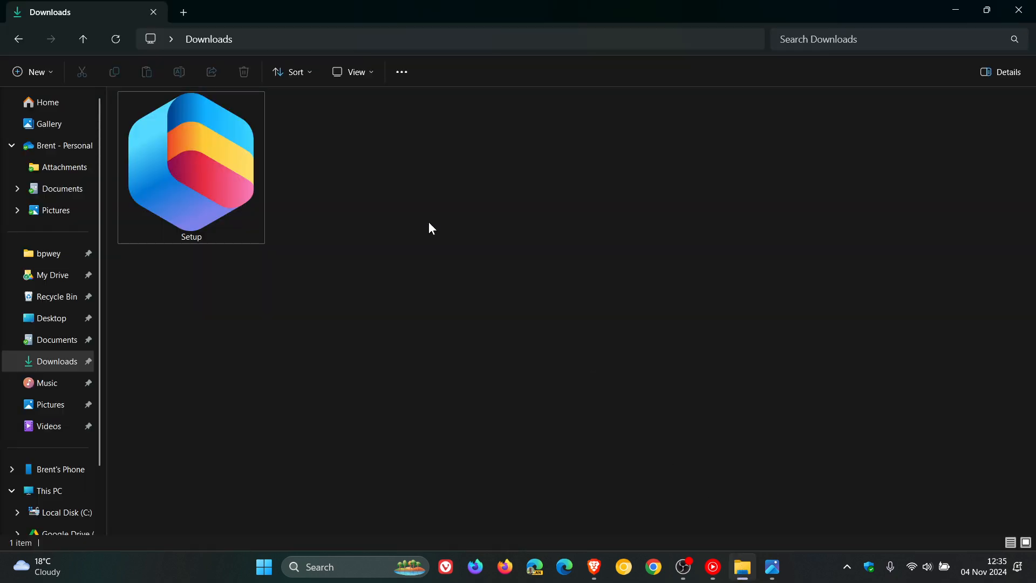
mouse_move(719, 257)
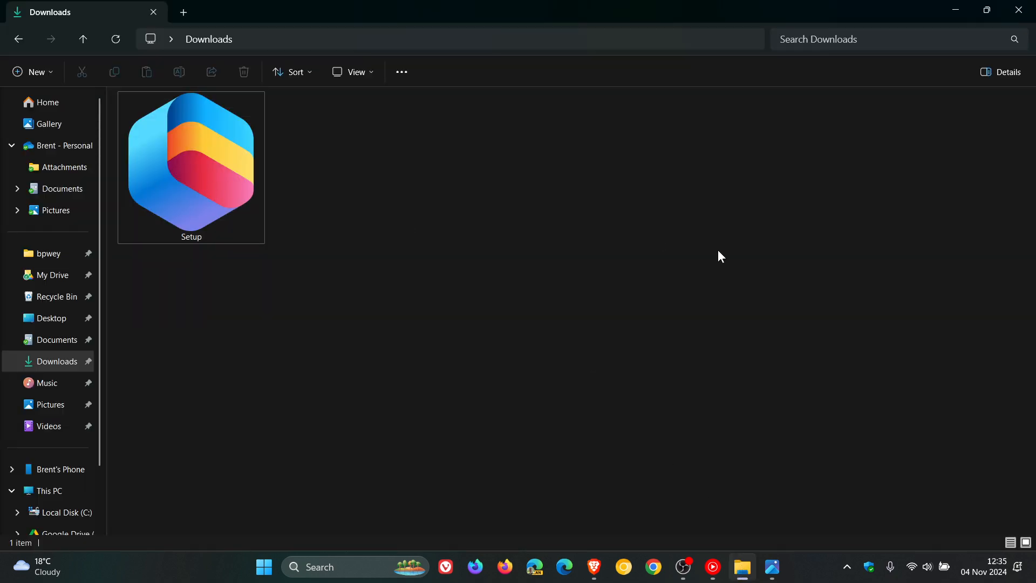